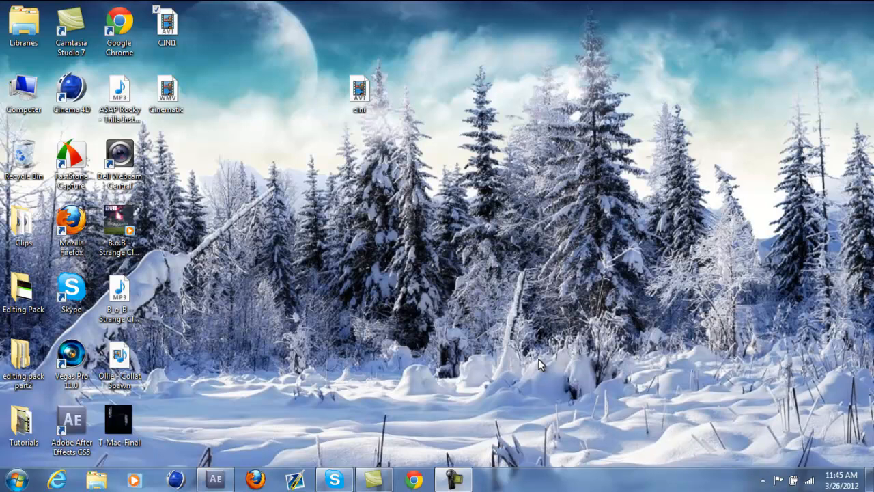
Step: Open the East @ Terminal video from My channel's Videos on YouTube, then play and pause it
left_click(454, 478)
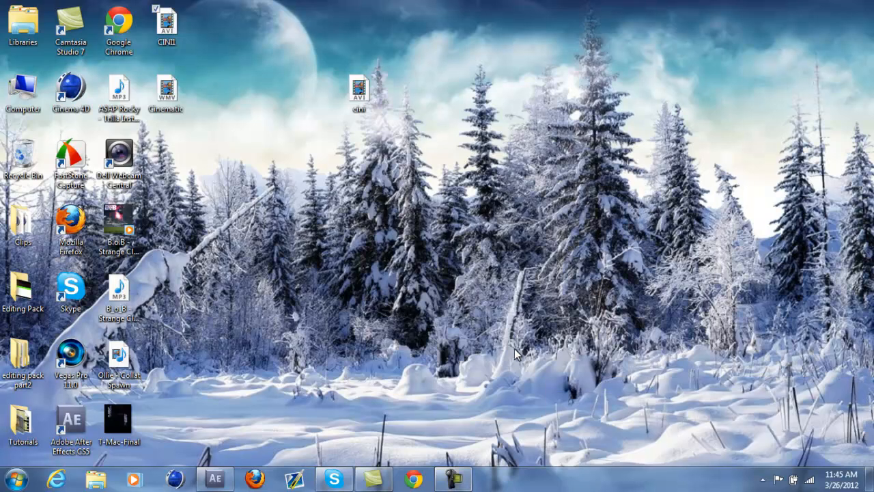
mouse_move(258, 443)
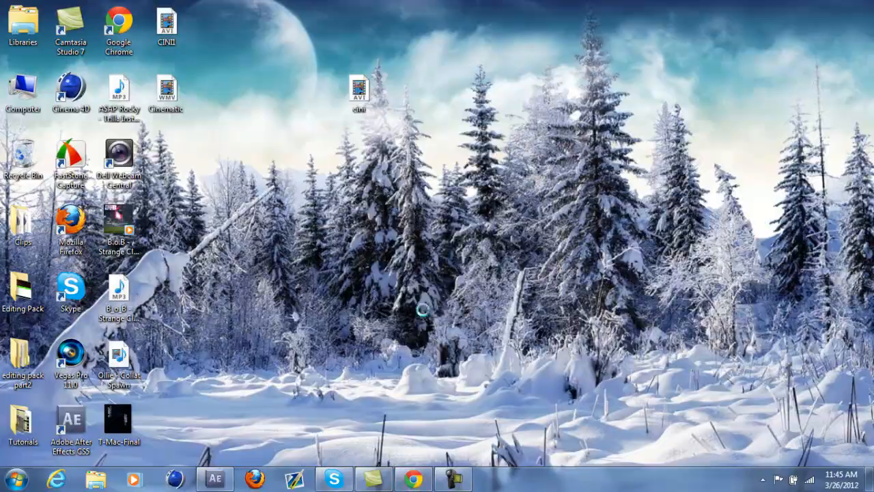
left_click(413, 479)
type("youtube.com")
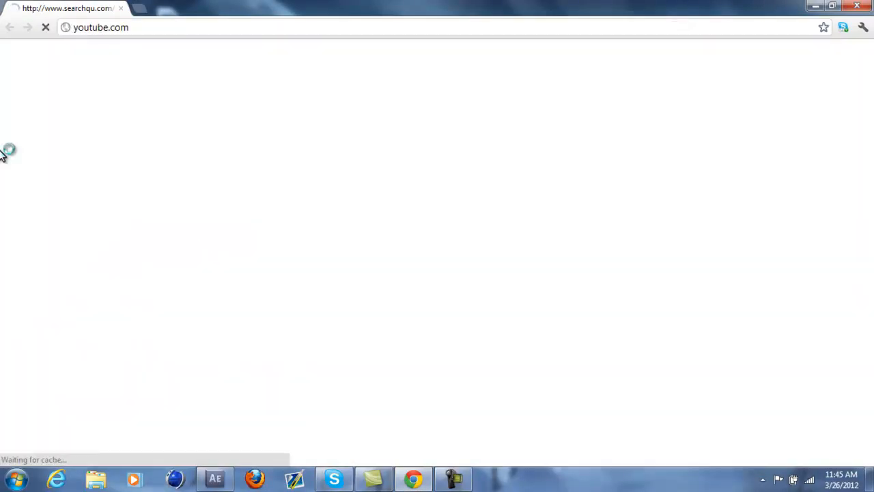
mouse_move(179, 161)
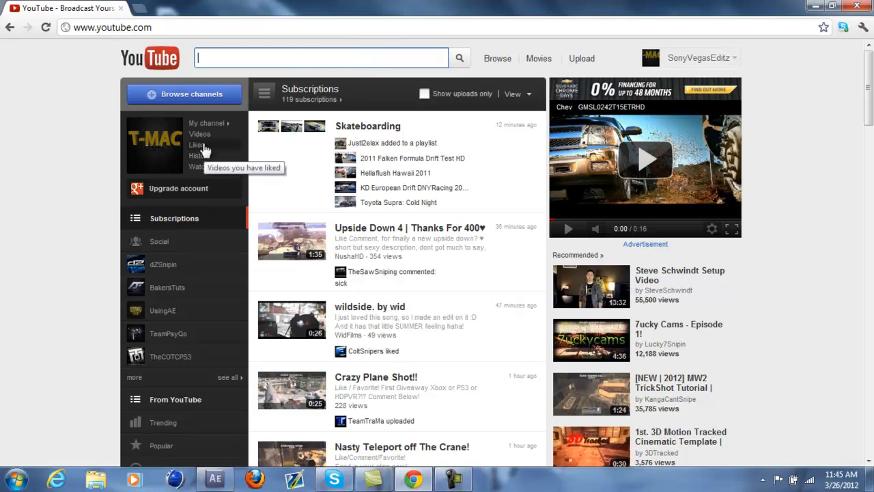
left_click(199, 134)
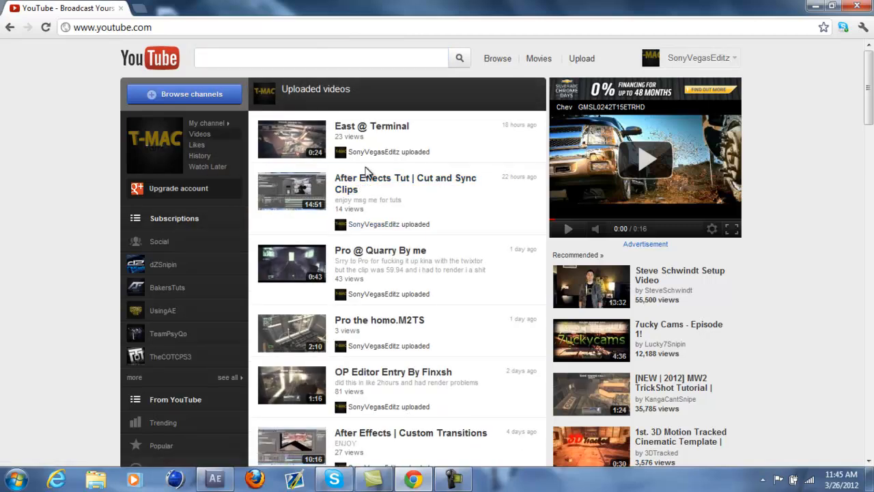
left_click(371, 125)
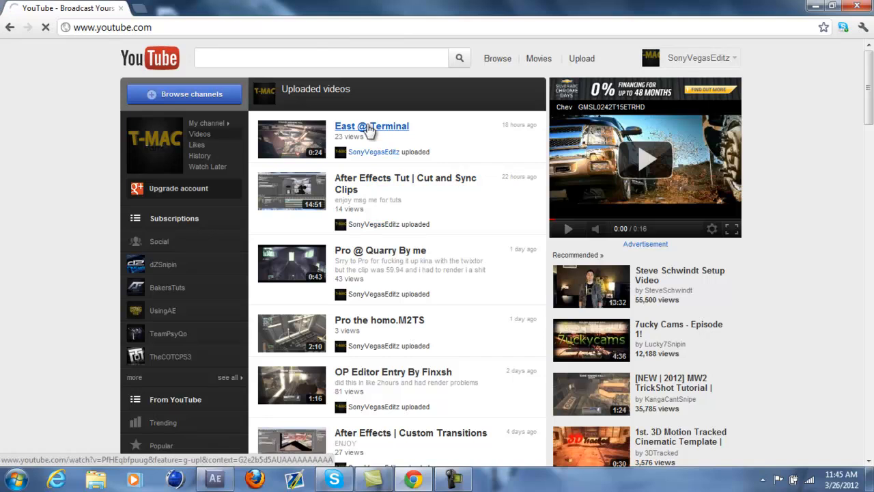
left_click(371, 126)
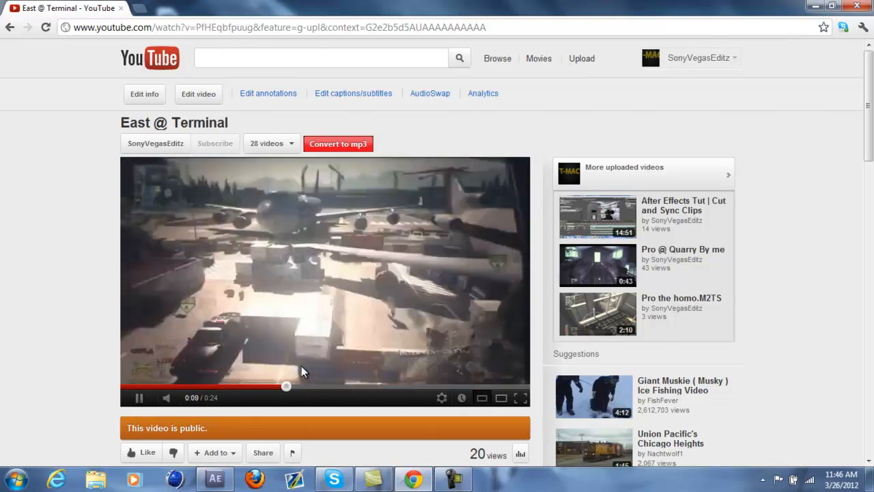
left_click(138, 397)
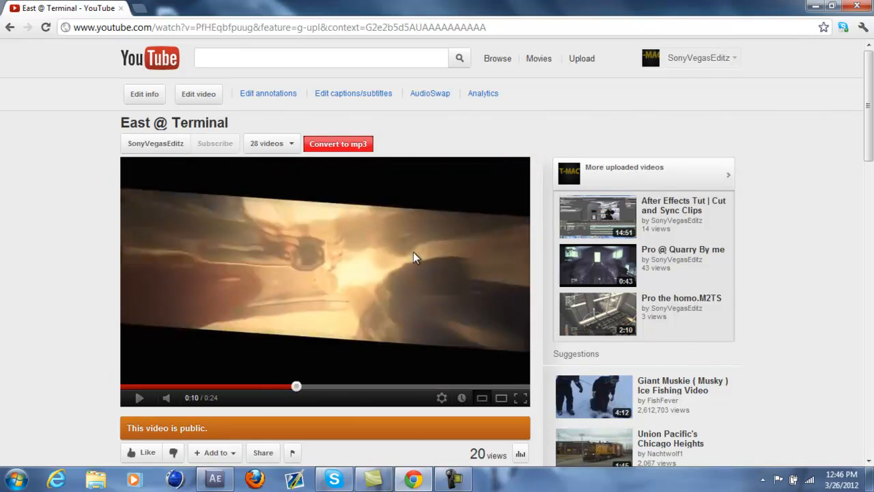
mouse_move(246, 210)
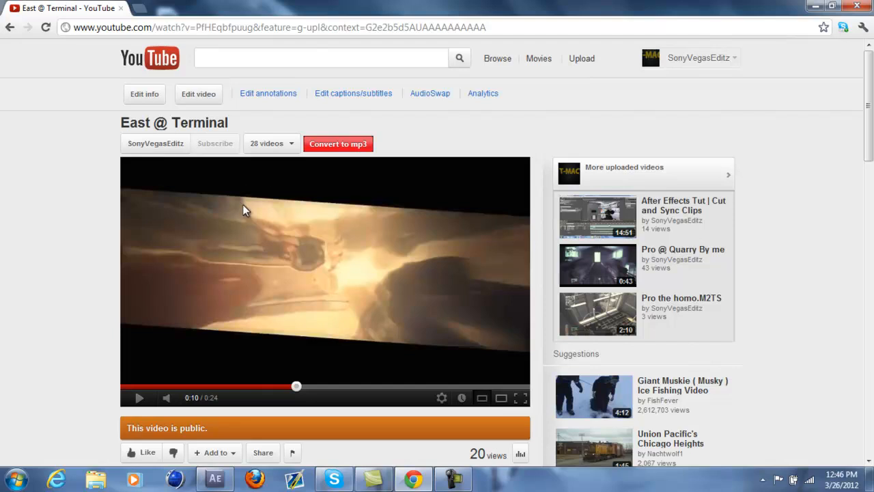
mouse_move(451, 330)
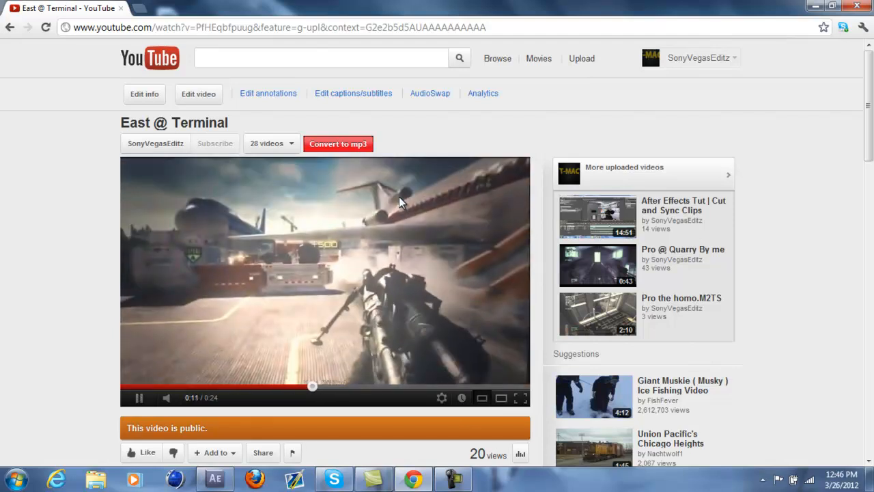
left_click(139, 398)
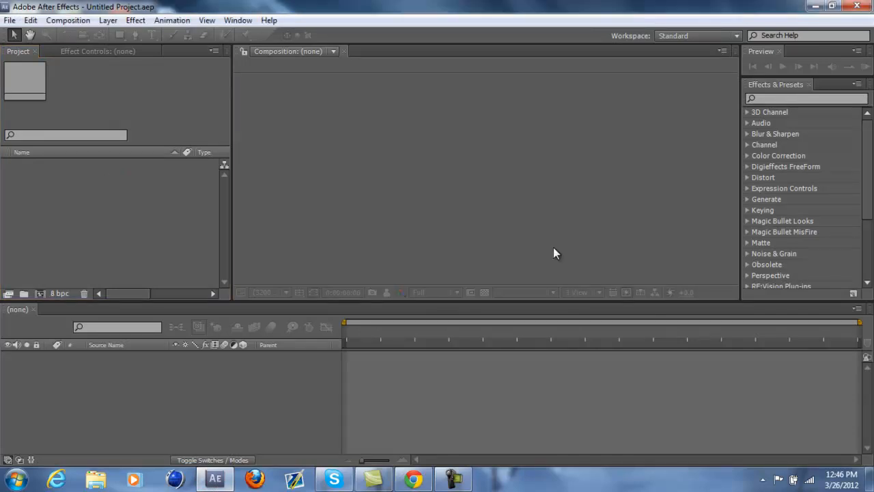
mouse_move(198, 195)
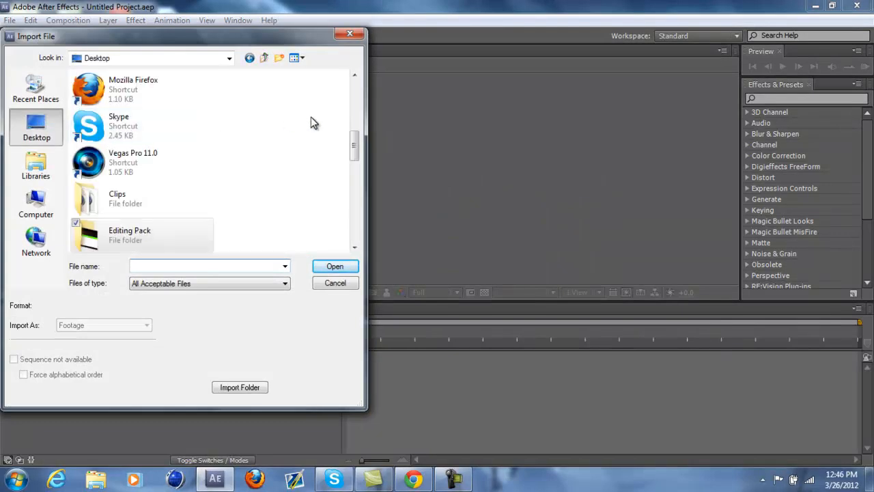
Step: Browse the Clips folder, then import Ollie - Collat Spawn from the Desktop
scroll("down", 3)
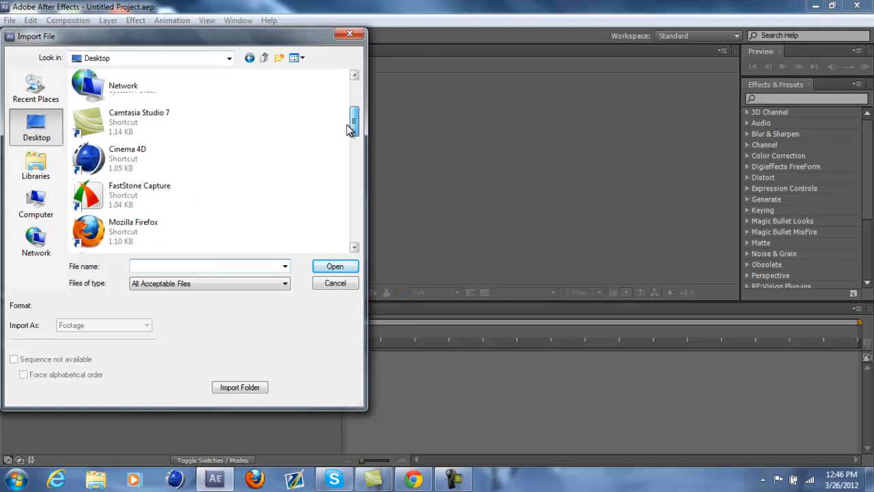
scroll("down", 3)
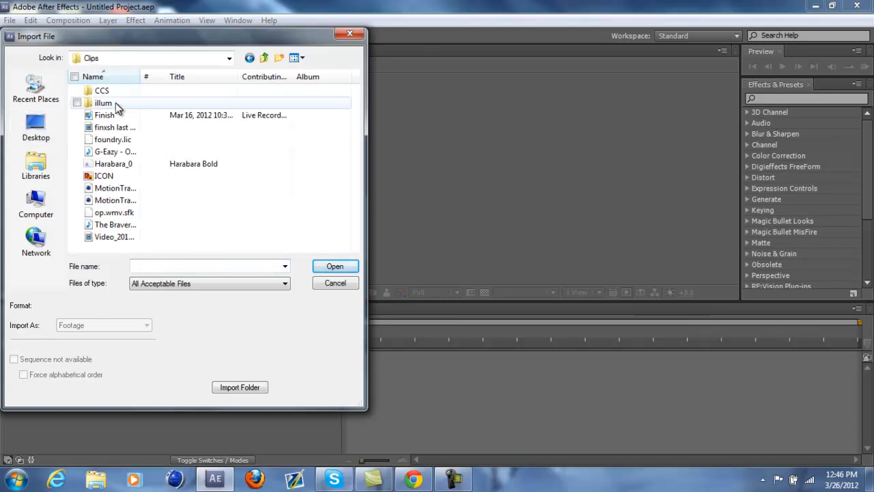
left_click(115, 127)
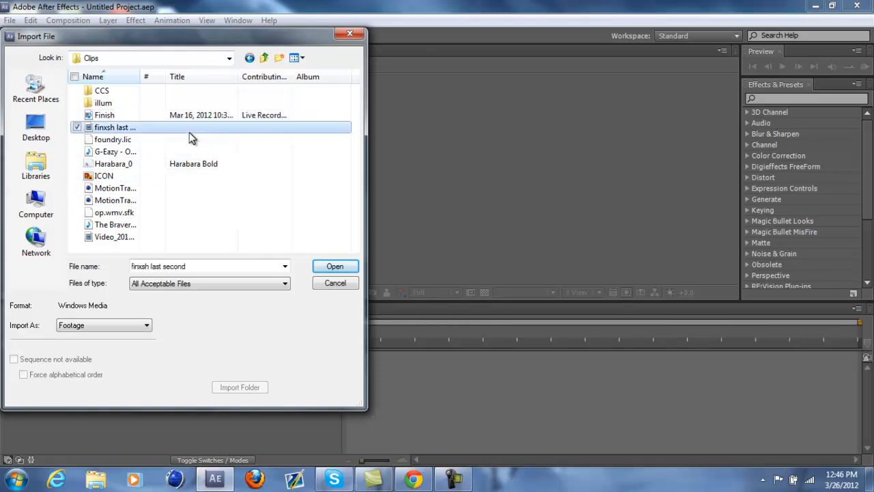
left_click(335, 266)
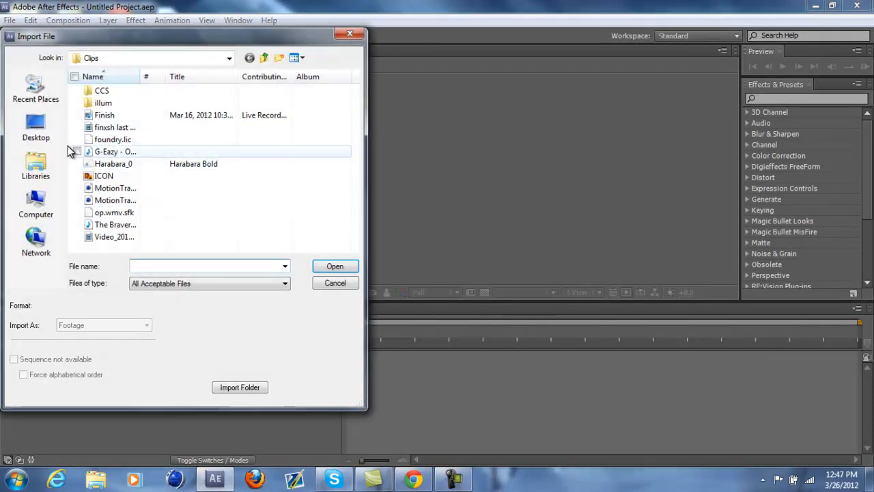
left_click(36, 126)
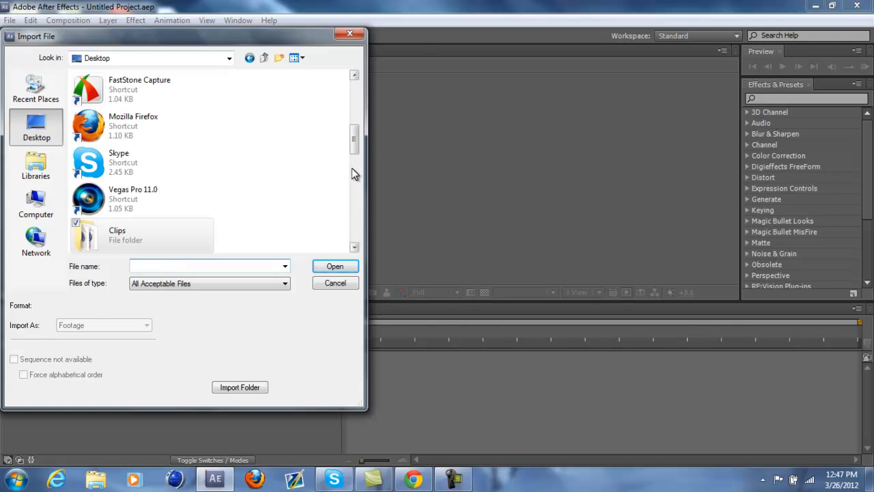
scroll("down", 3)
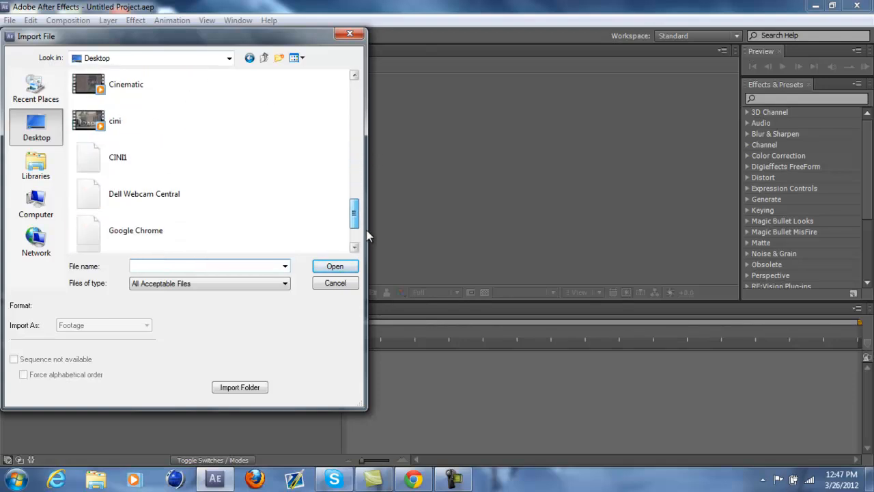
scroll("down", 3)
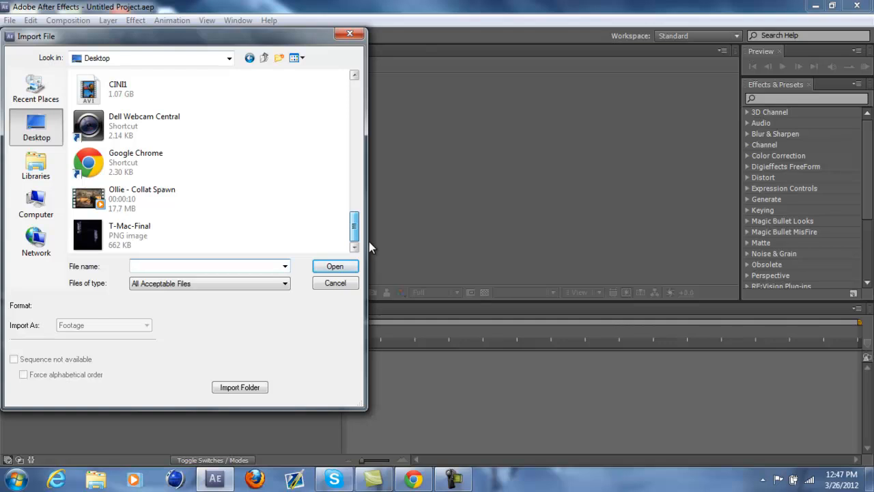
left_click(142, 198)
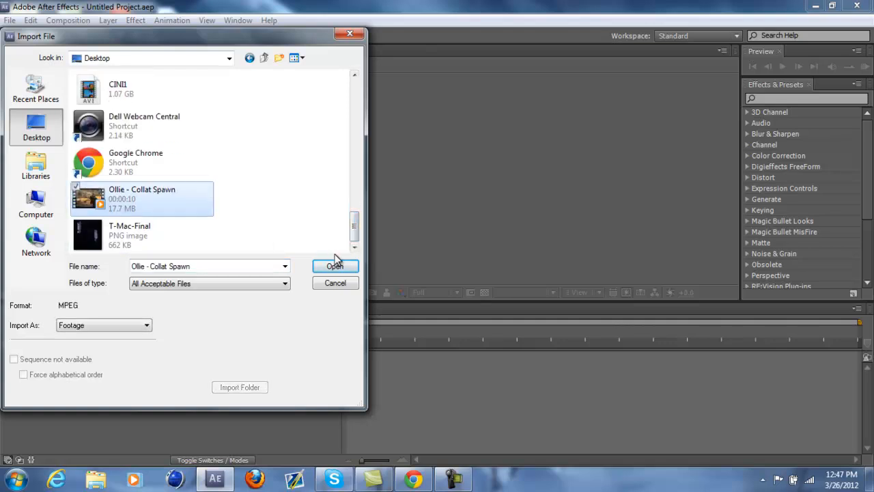
left_click(335, 265)
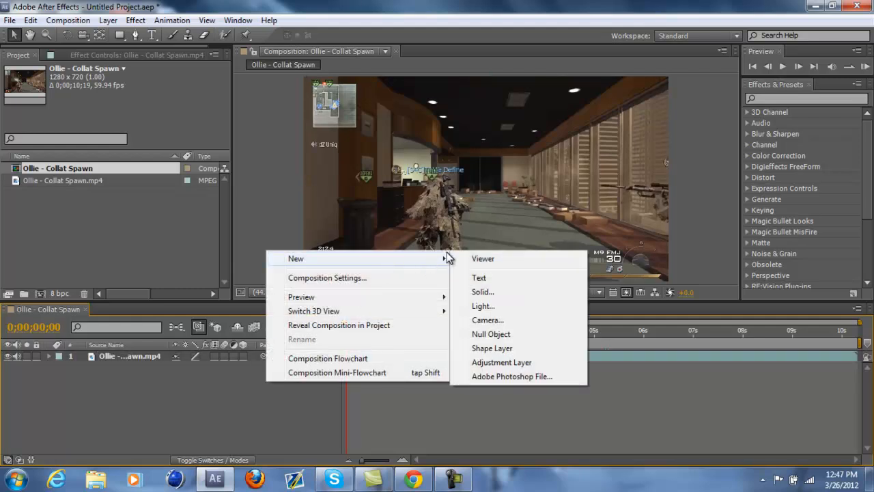
Step: Add a second full-frame solid, Dark Orange Solid 2, above the first solid
left_click(482, 291)
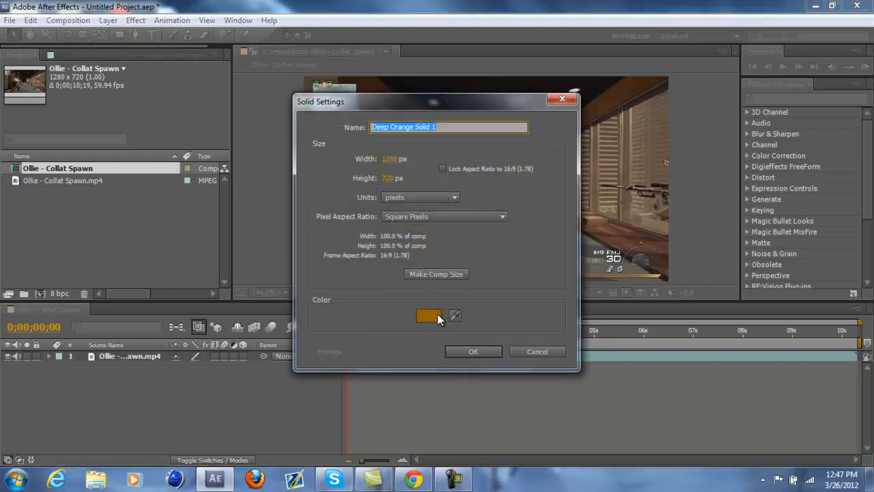
left_click(428, 316)
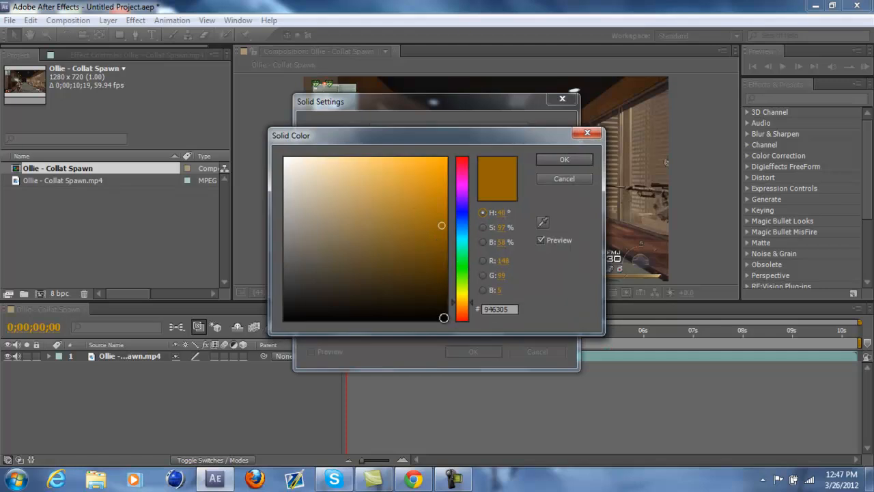
left_click(564, 159)
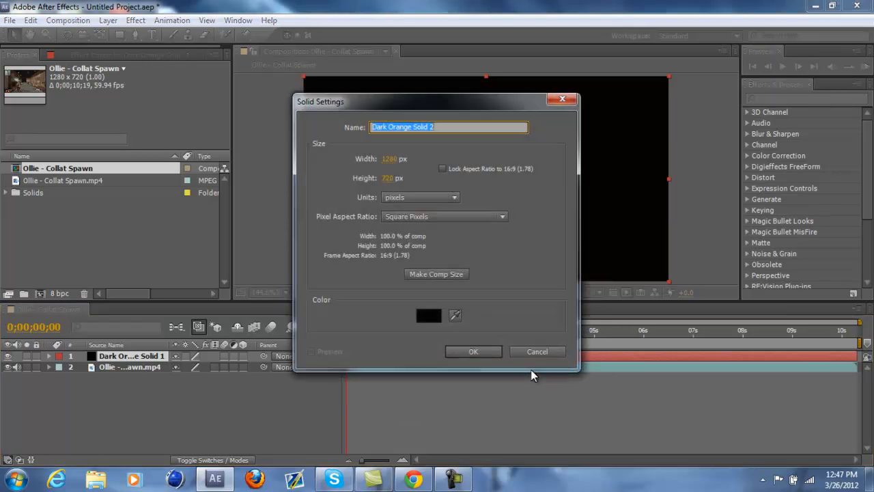
left_click(473, 351)
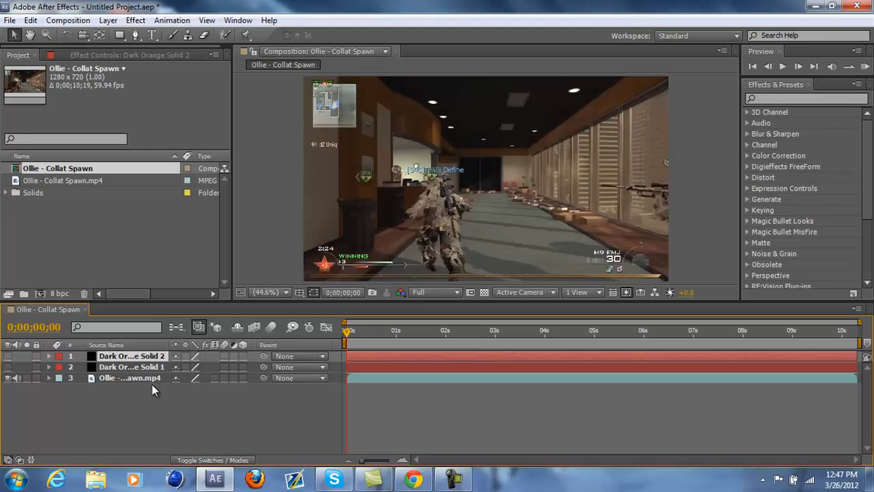
Step: Scrub to the sniper shot near 0;00;04;18 and trim the solids' in-points there
left_click(605, 330)
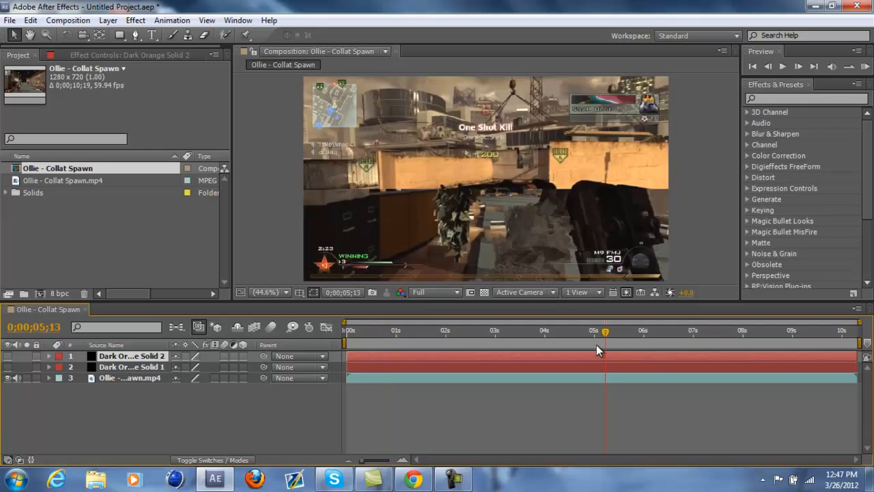
left_click_drag(606, 331, 570, 330)
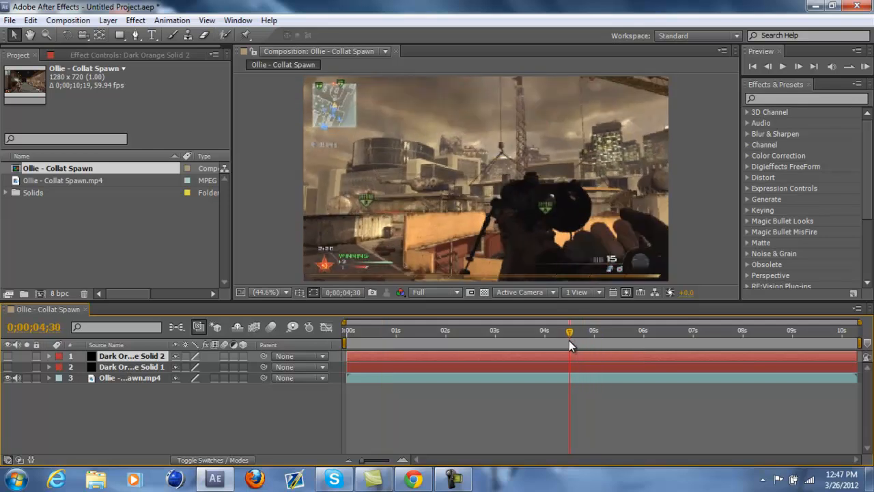
left_click_drag(570, 330, 561, 330)
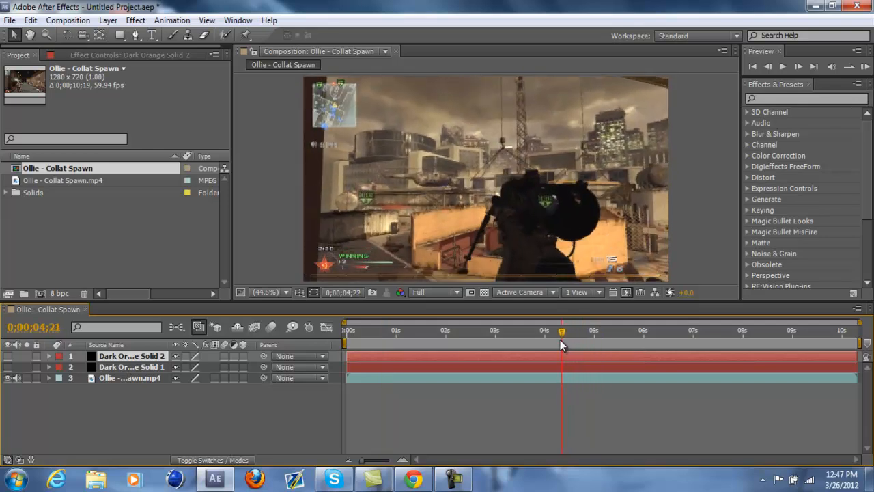
left_click_drag(562, 330, 557, 330)
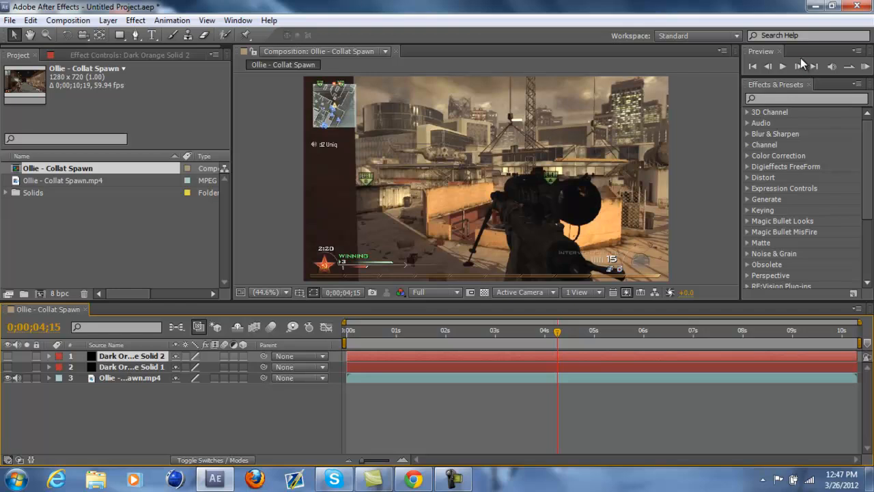
left_click(789, 65)
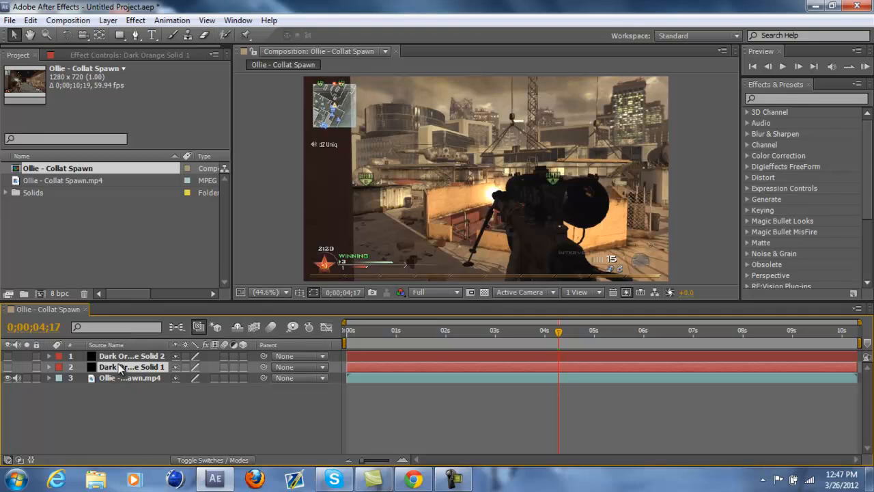
left_click(131, 356)
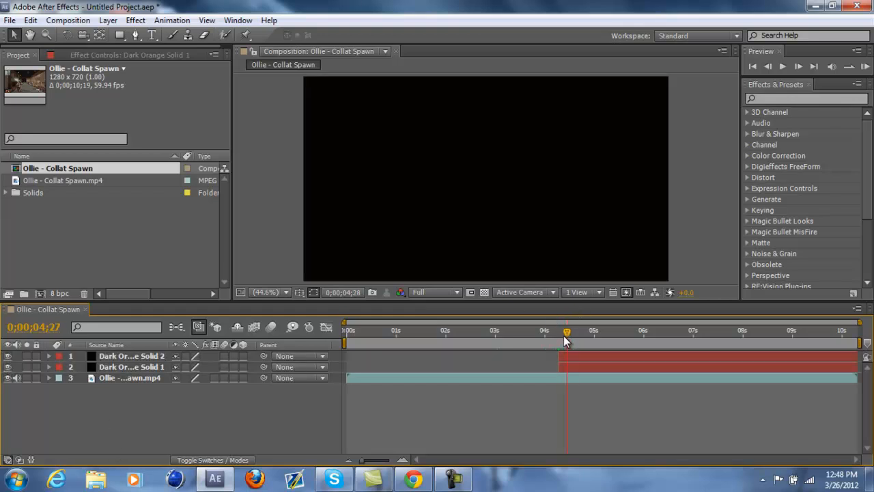
Step: Zoom the Composition viewer out to 25% and select the solid layers for positioning
left_click(267, 292)
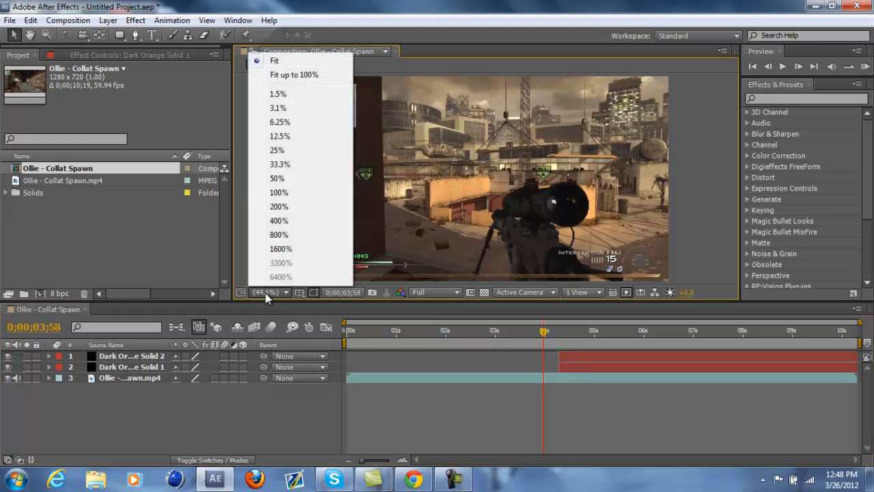
left_click(277, 150)
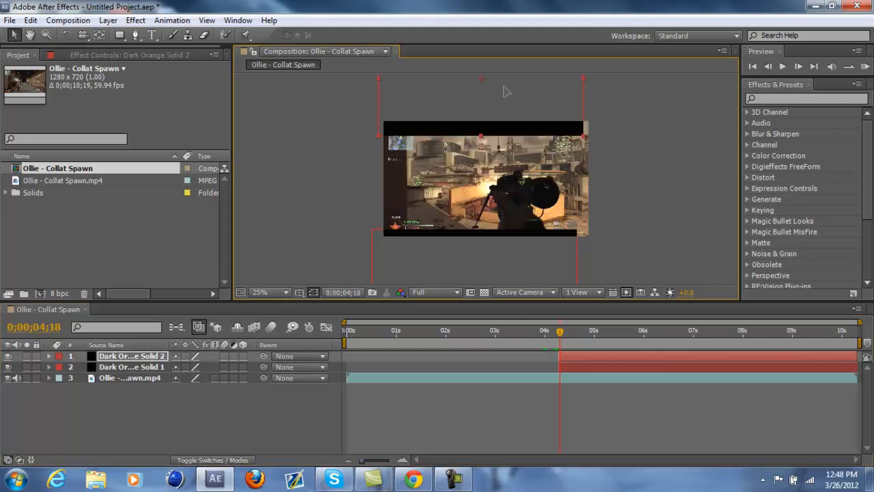
left_click(131, 366)
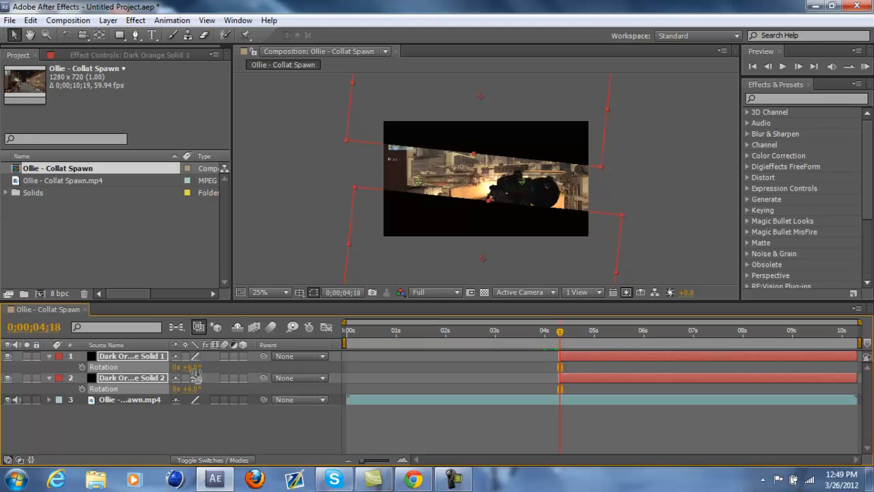
mouse_move(319, 350)
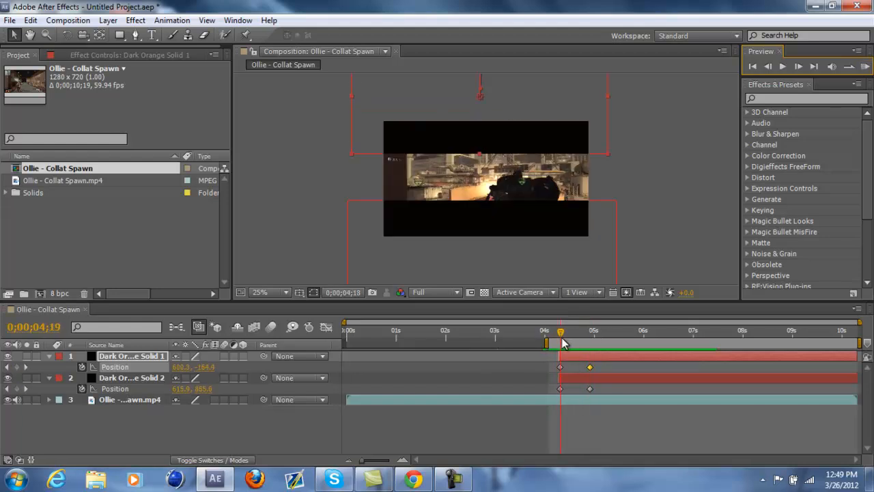
Step: Return to the shot frame and select the top bar's later Position keyframe
left_click_drag(560, 331, 557, 330)
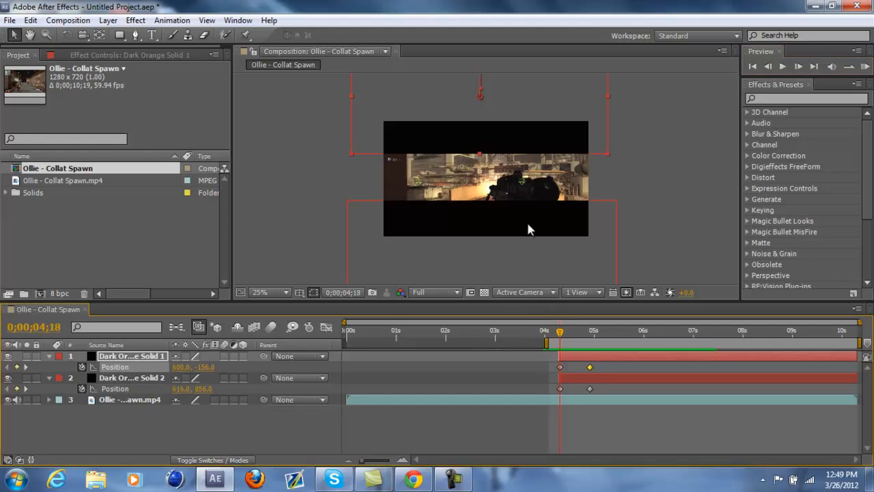
left_click(131, 378)
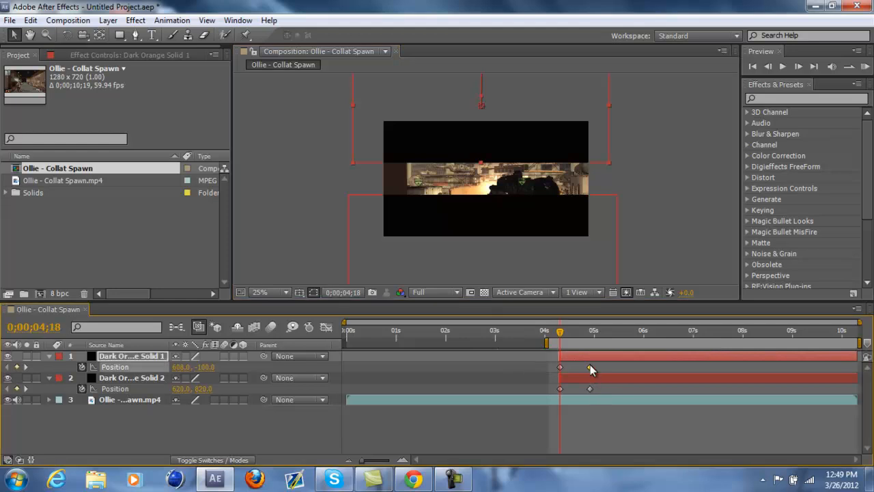
left_click(133, 377)
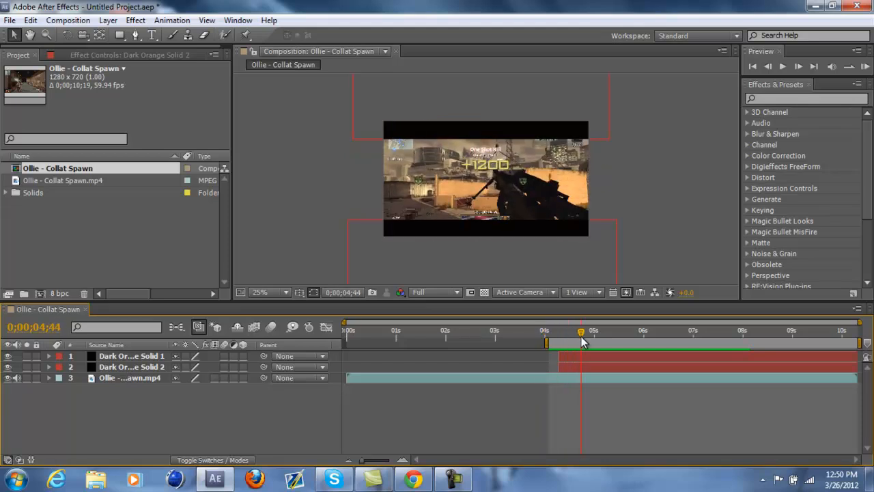
Step: Move past the shot and edit the bars' Rotation value to 4°
left_click_drag(580, 330, 563, 331)
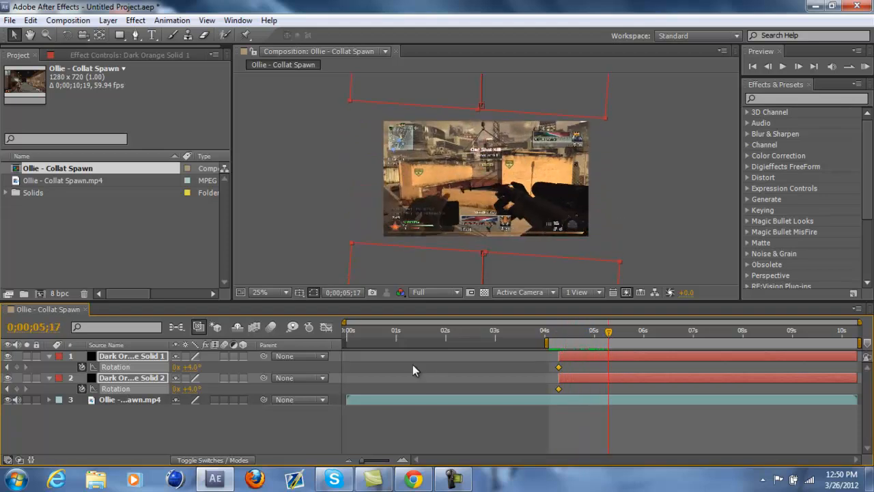
double_click(193, 389)
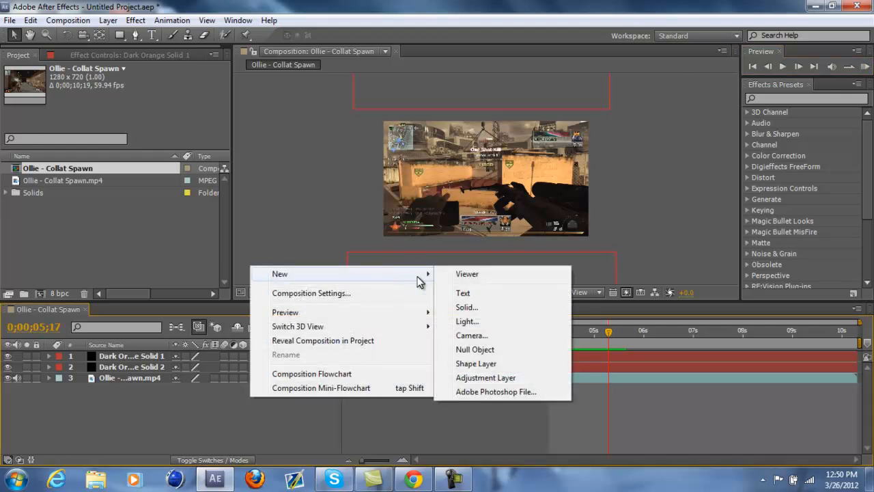
mouse_move(492, 335)
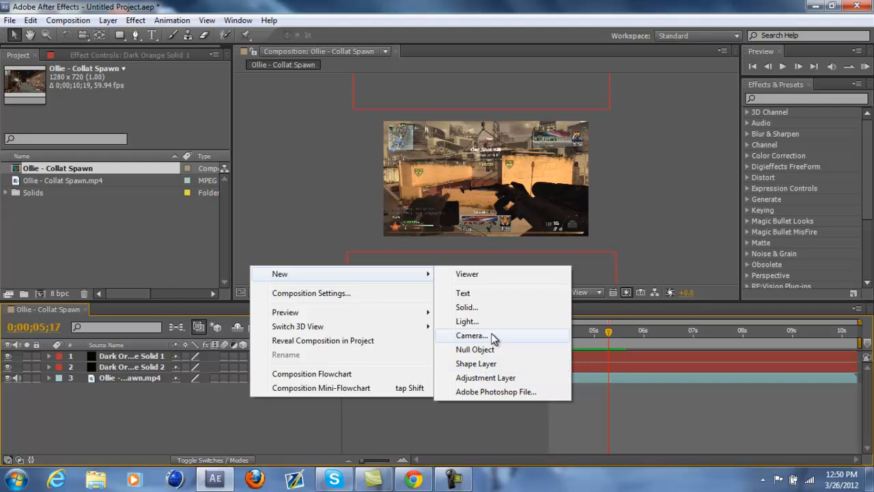
Step: Create a new full-frame solid with a medium cyan colour
left_click(466, 306)
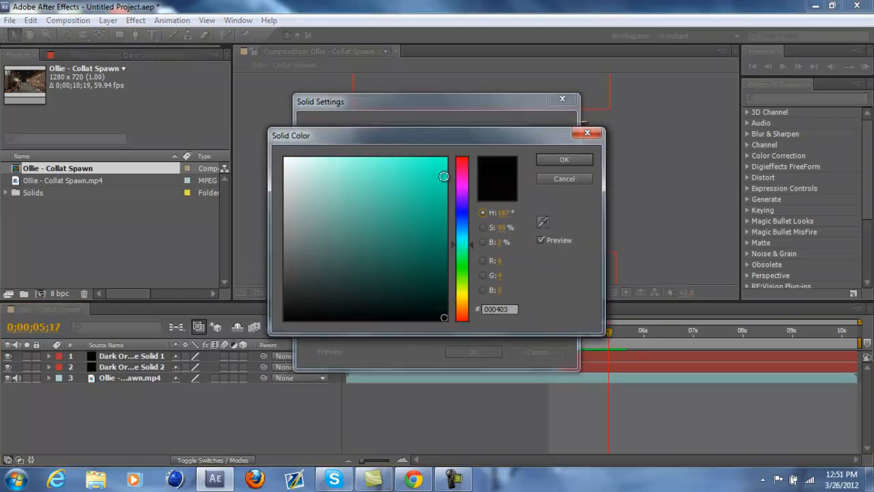
left_click(429, 207)
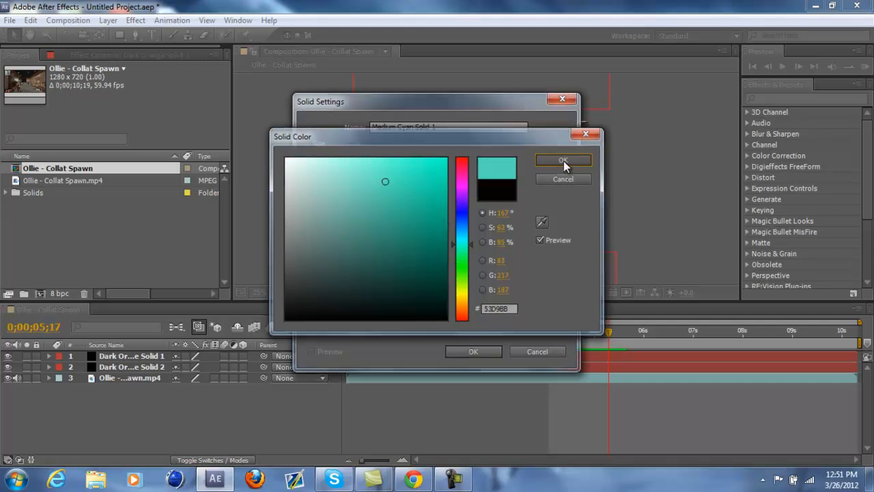
left_click(562, 160)
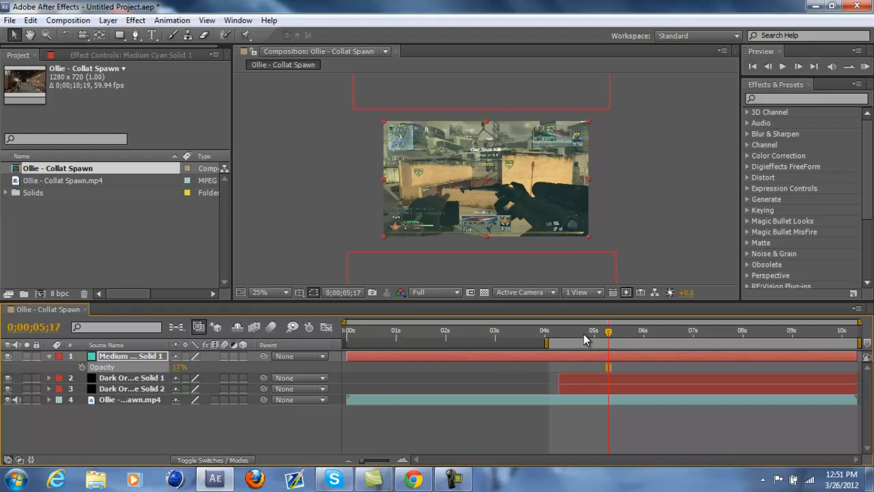
Step: Place the cyan layer beneath the black bars and trim it to end just after the shot
left_click_drag(608, 331, 585, 331)
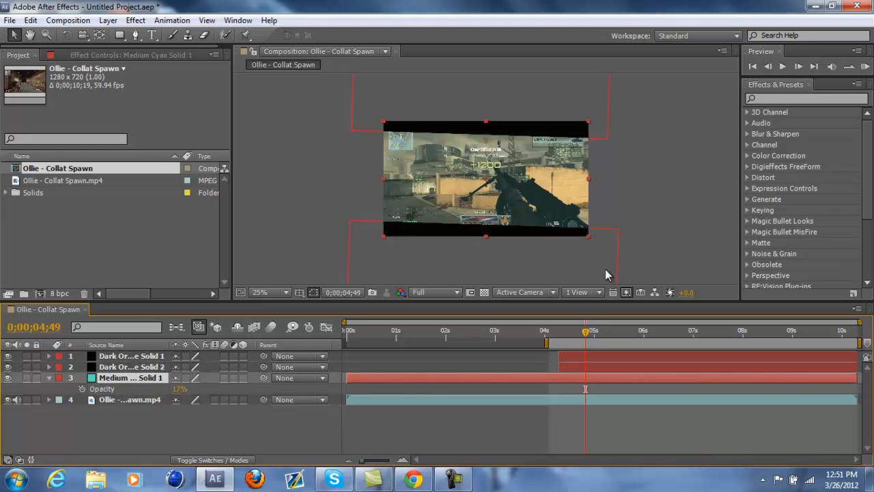
left_click_drag(585, 331, 577, 331)
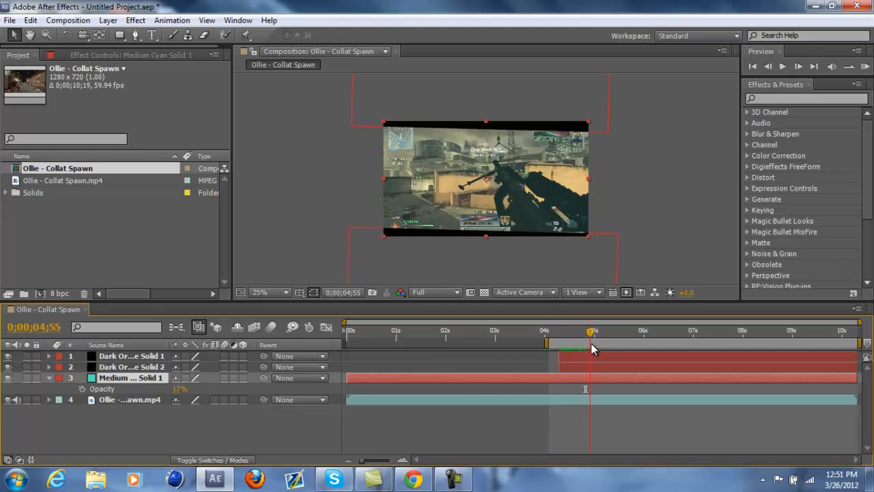
left_click_drag(589, 331, 597, 332)
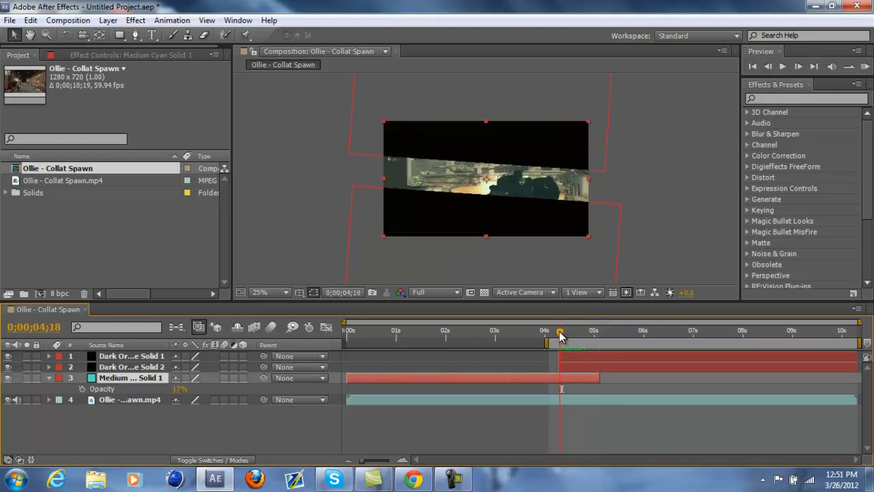
mouse_move(560, 334)
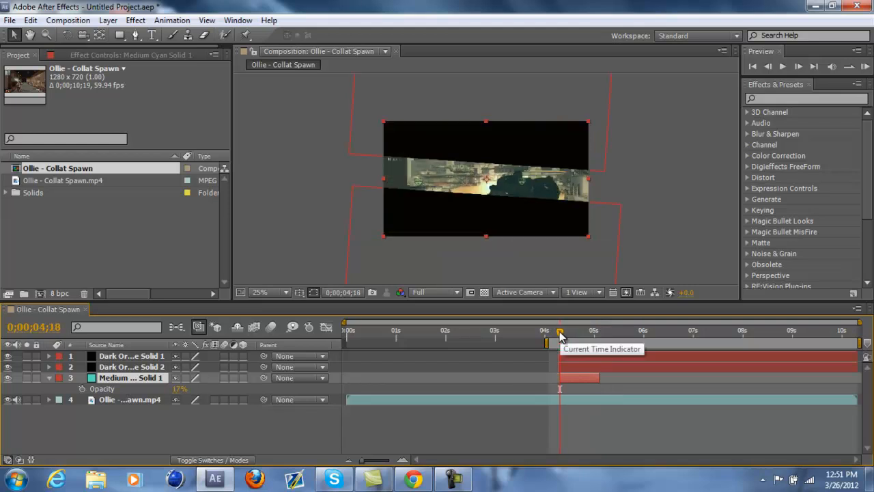
Step: Keyframe the cyan solid's opacity to 0% past the flash, collapse it, and return to the shot
left_click_drag(558, 335, 607, 335)
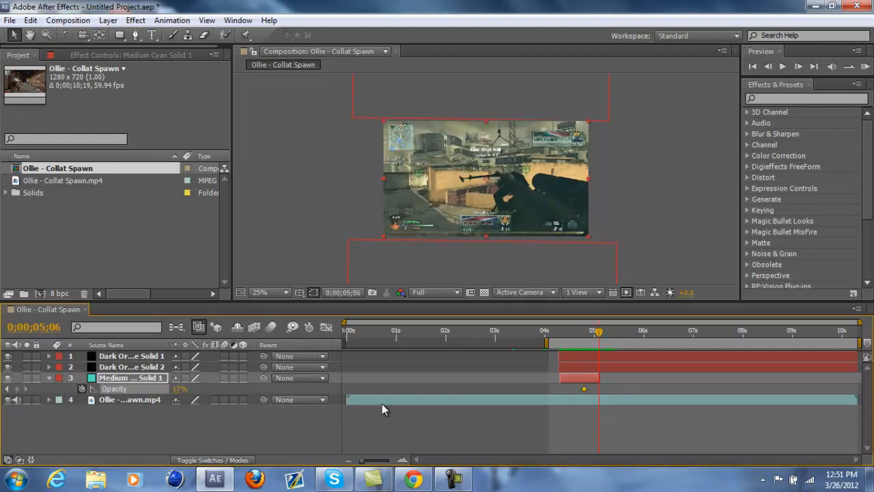
left_click(178, 389)
type("0")
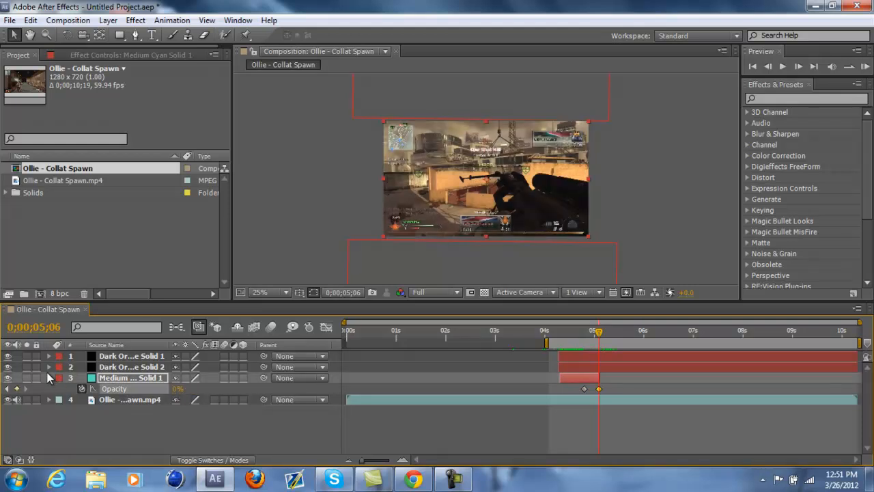
left_click(449, 478)
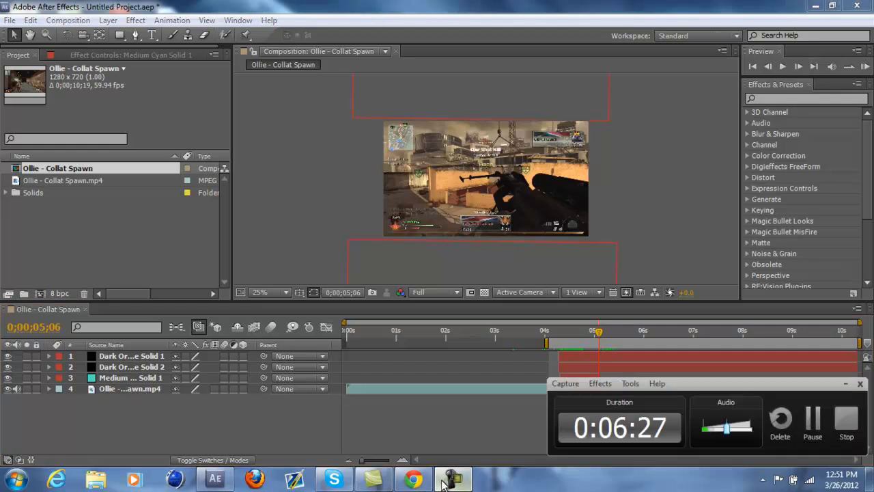
left_click(858, 384)
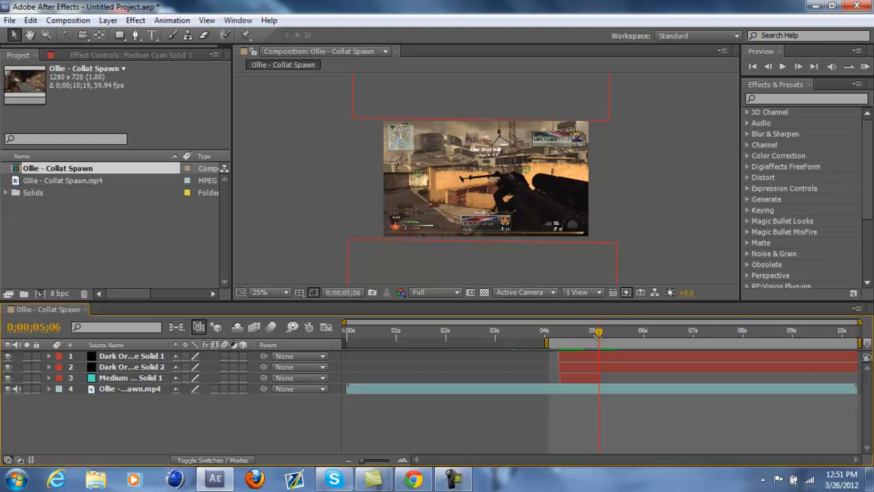
left_click(552, 331)
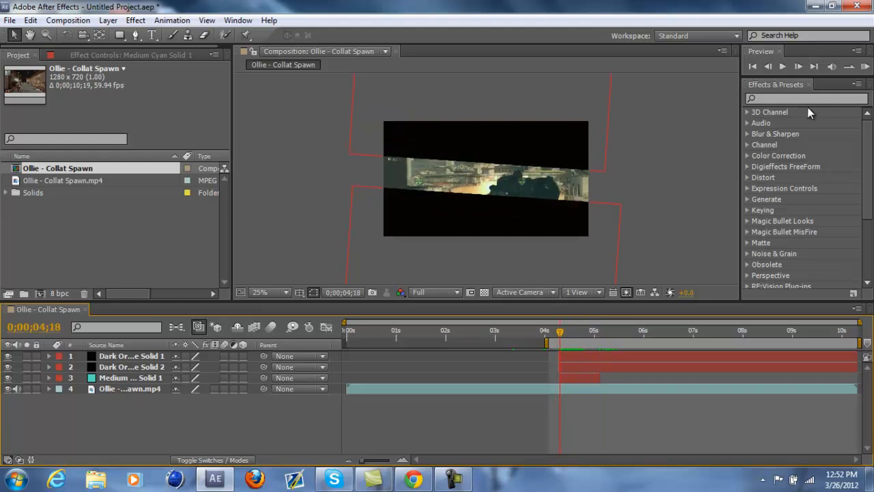
Step: Apply CC Vector Blur to the clip, raise Ridge Smoothness to 6.20, and key Amount 0.0 at 5 seconds
type("cc")
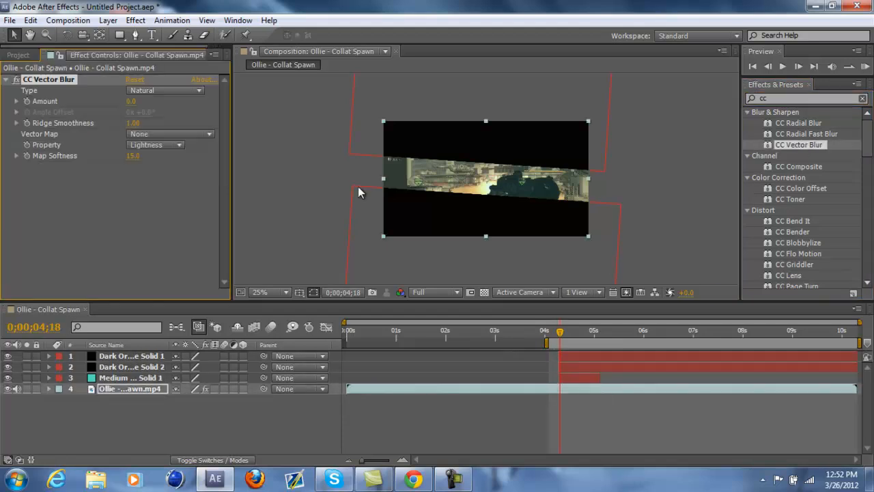
left_click_drag(131, 101, 181, 101)
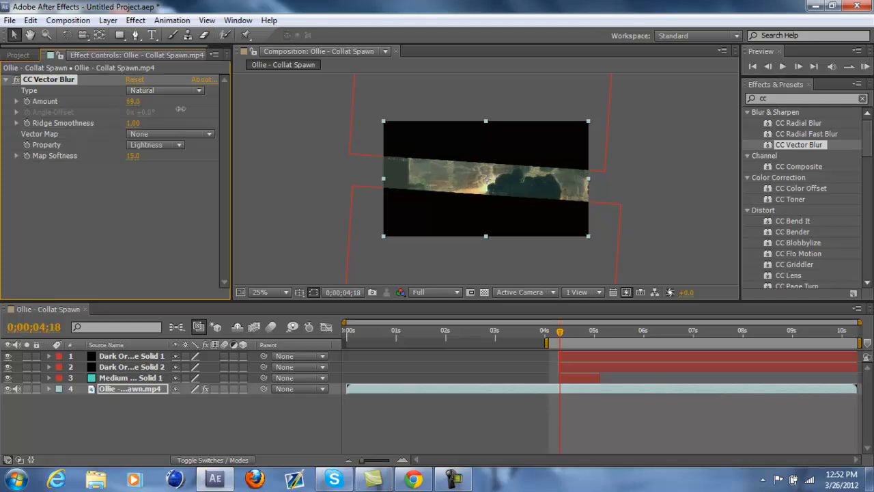
left_click_drag(133, 101, 133, 101)
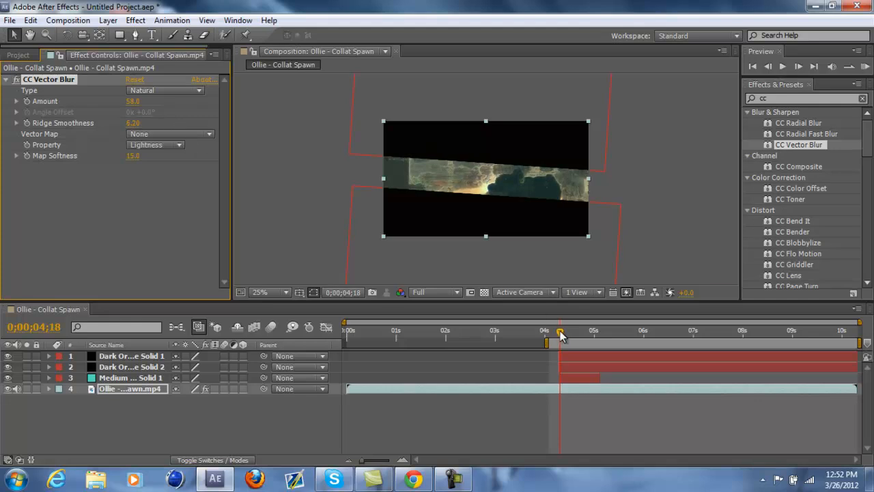
left_click_drag(560, 331, 594, 331)
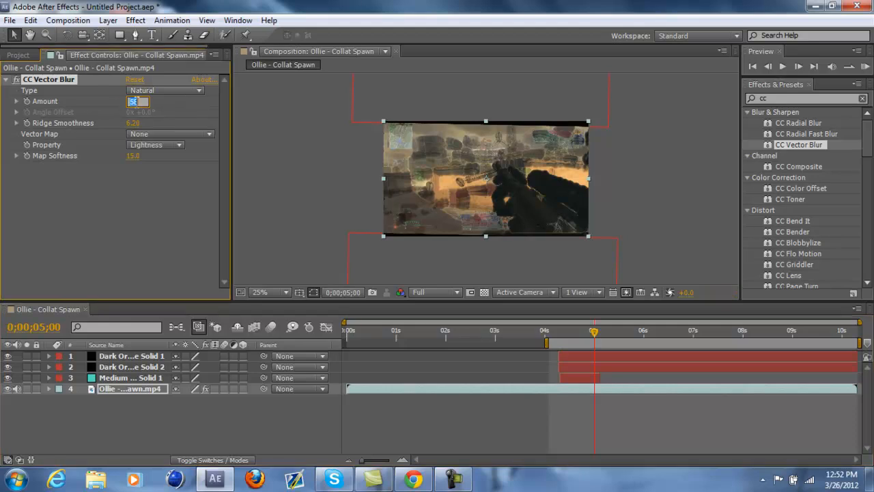
type("0.0")
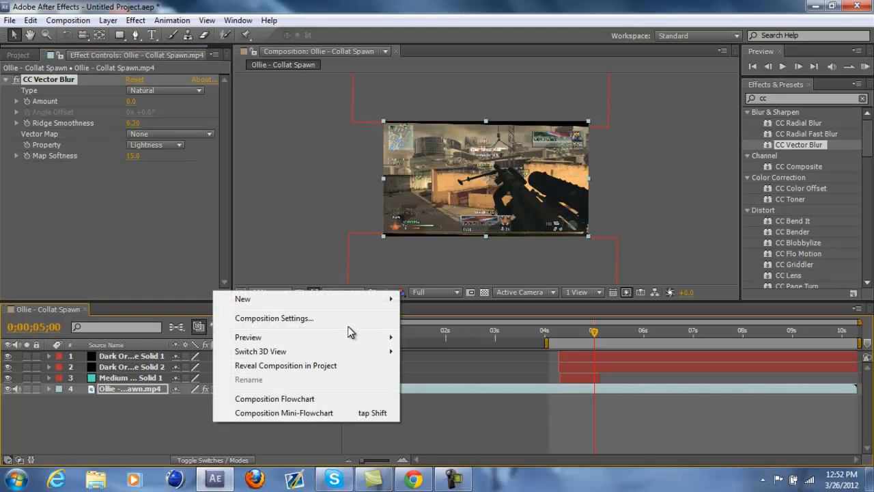
mouse_move(243, 299)
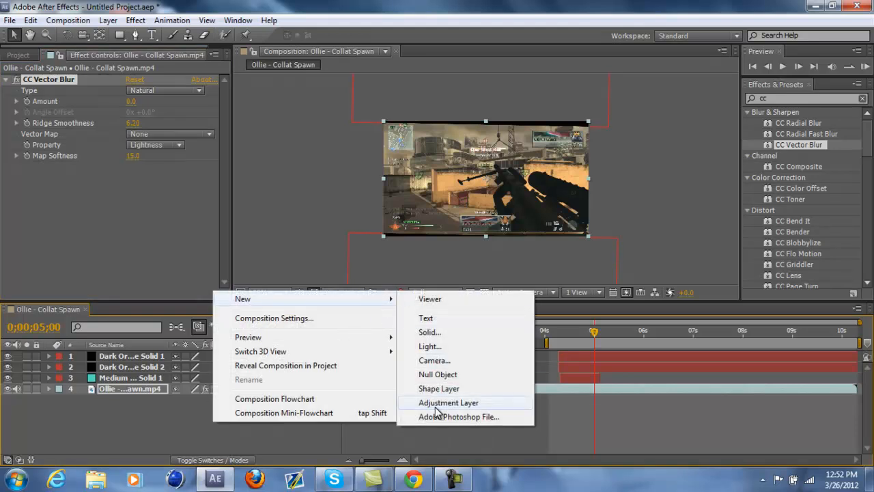
Step: Add an adjustment layer, apply the Magic Bullet Looks effect, and launch its look editor
left_click(448, 402)
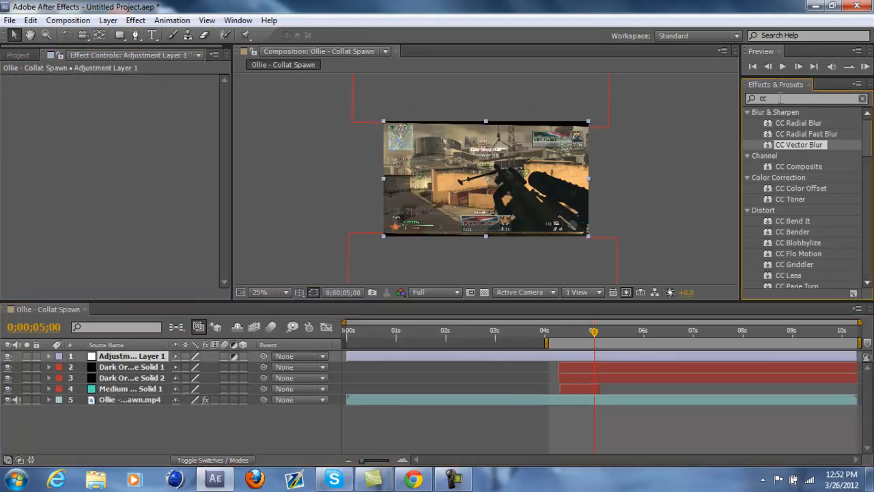
type("looks")
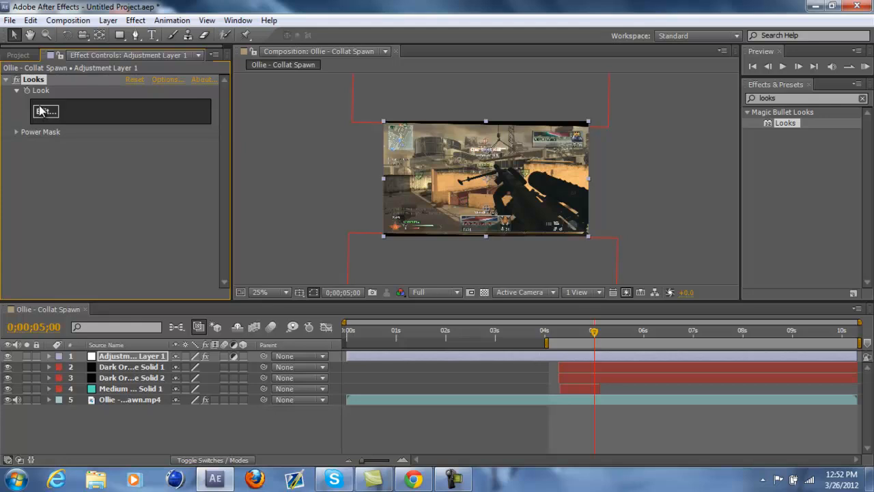
left_click(45, 111)
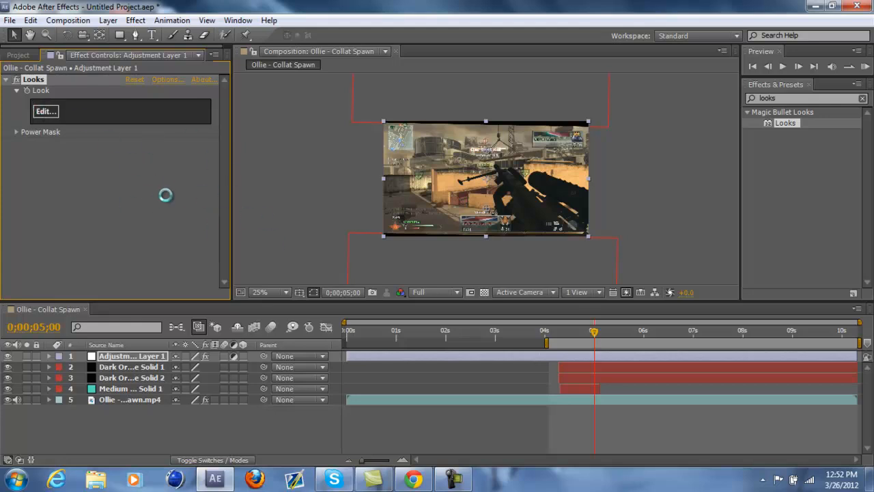
left_click(45, 110)
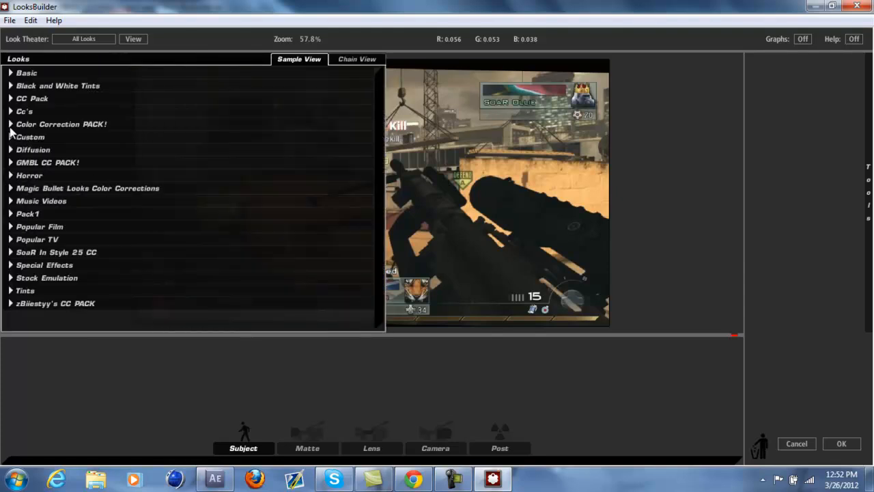
Step: Expand the GMBL CC PACK! category to browse its preset looks
left_click(10, 162)
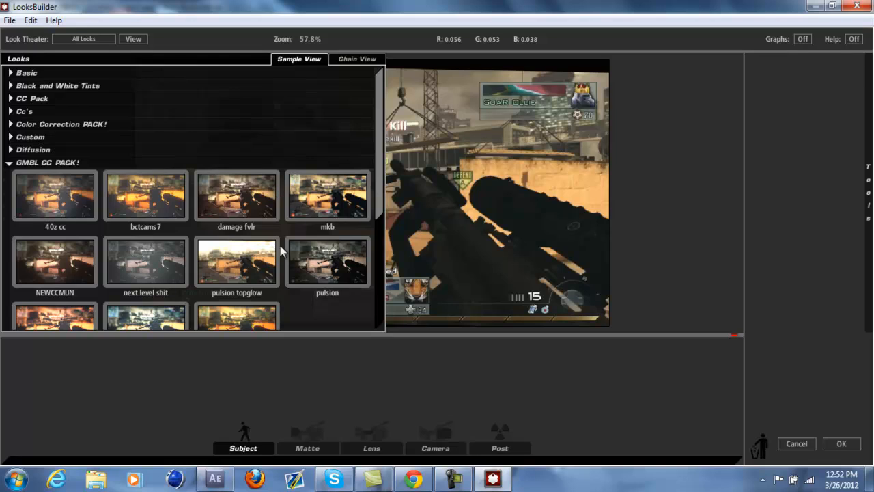
mouse_move(202, 313)
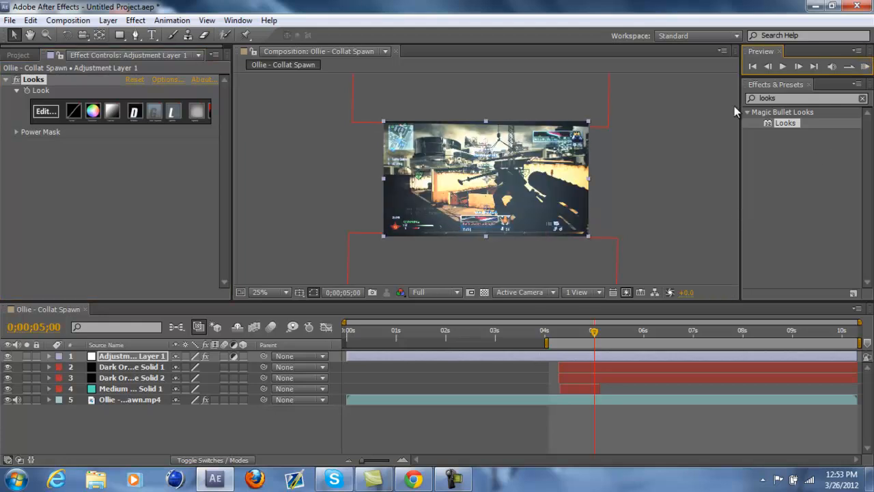
Step: Lower preview resolution to Third and scrub around the shot to check the black bars
left_click(433, 292)
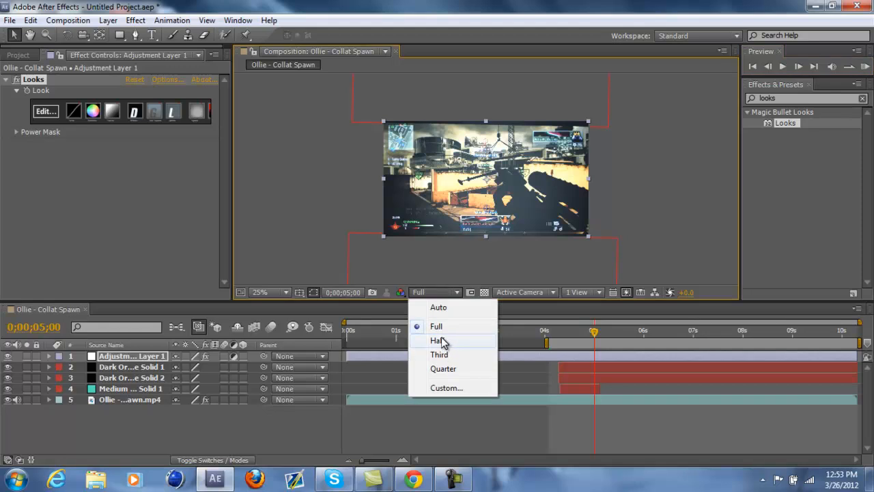
left_click(435, 340)
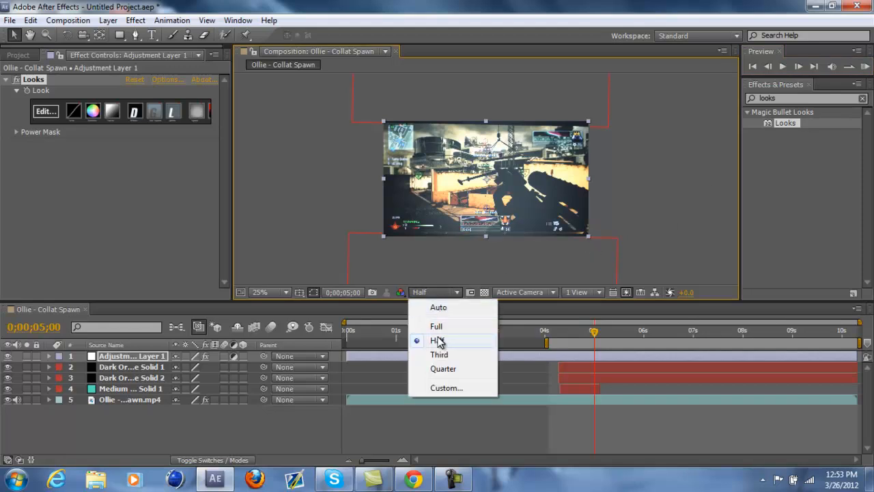
left_click(439, 354)
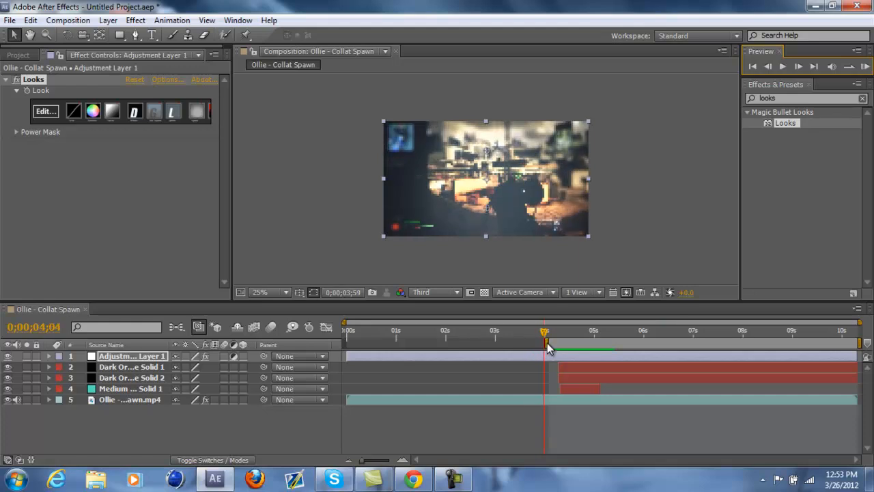
left_click_drag(544, 329, 556, 330)
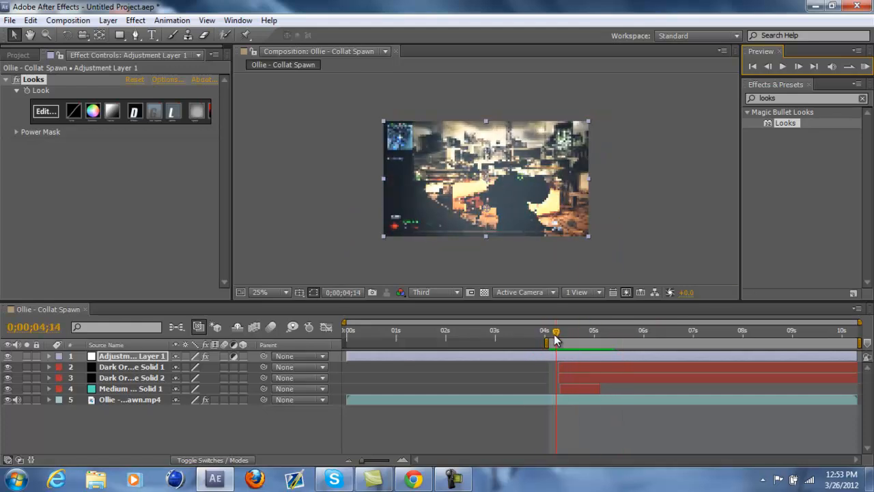
left_click_drag(555, 341, 565, 341)
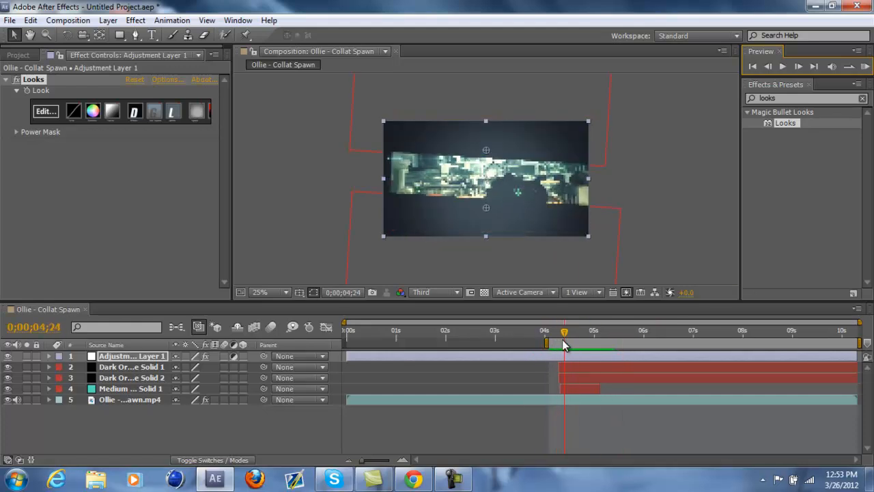